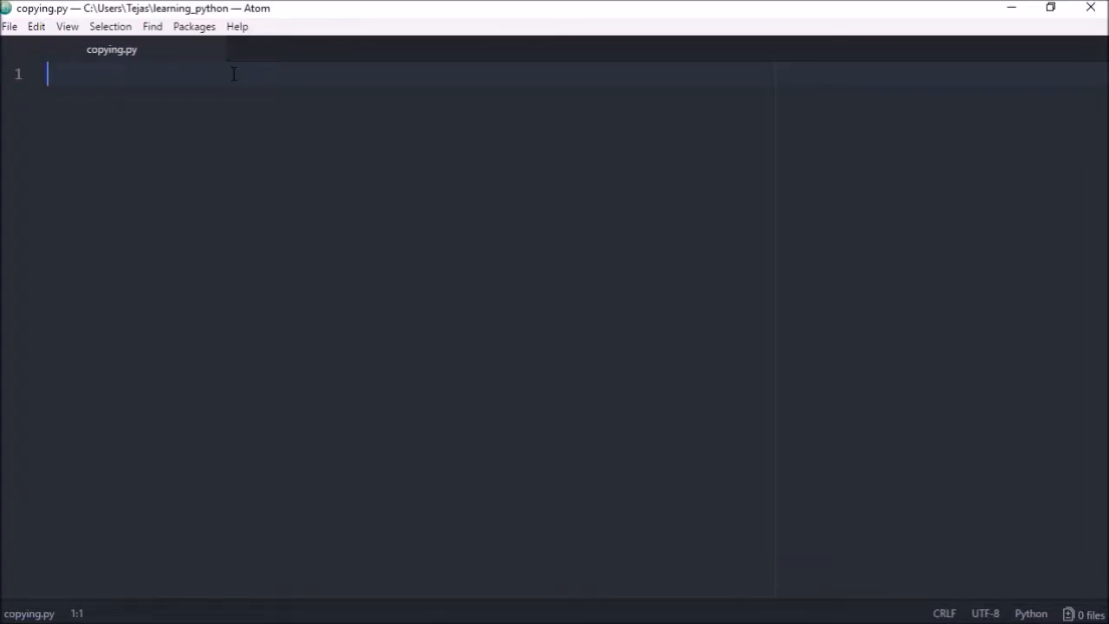
# Step: Write numbers = [1, 2, 3, 4, 5], assign it to new_numbers, and set new_numbers[0] = 9
pyautogui.write('=')
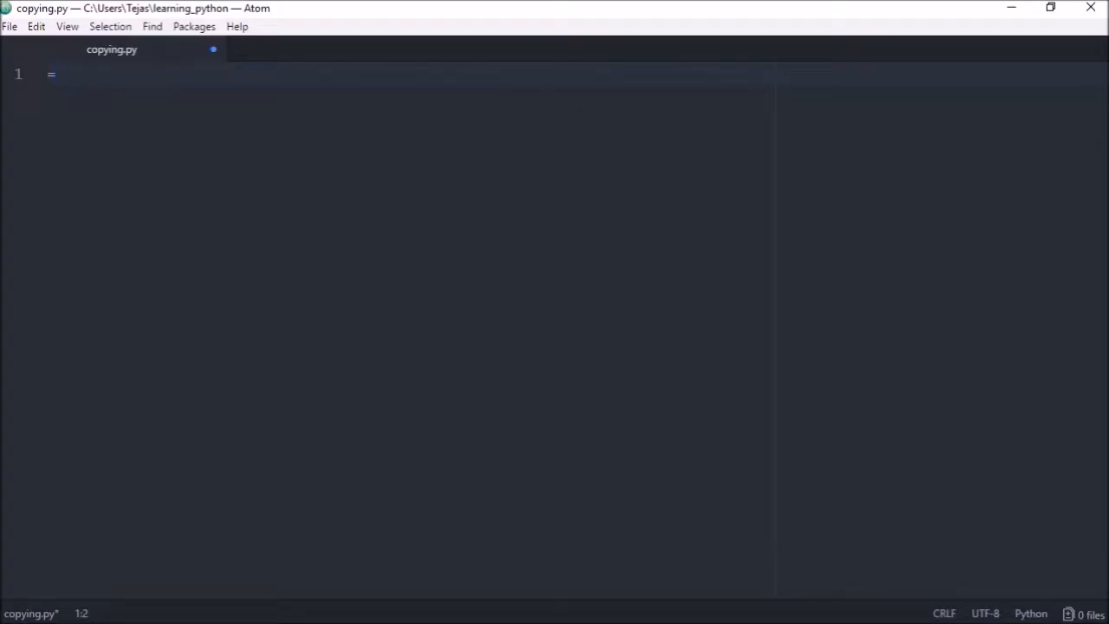
pyautogui.write('numbers = [1, 2, 3, 4, 5]')
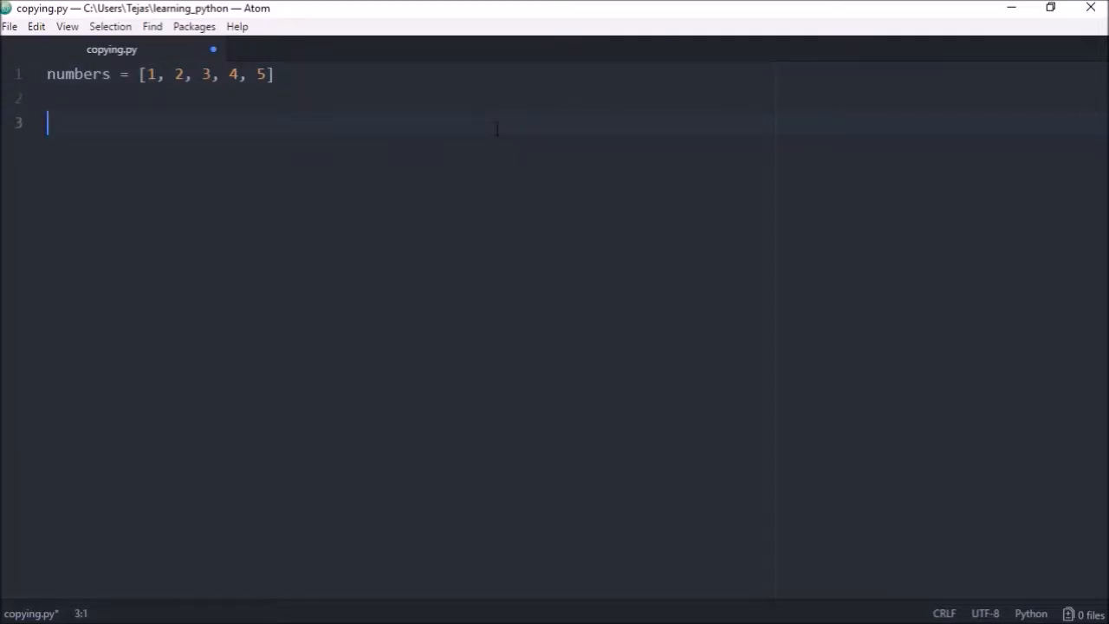
pyautogui.write('new_')
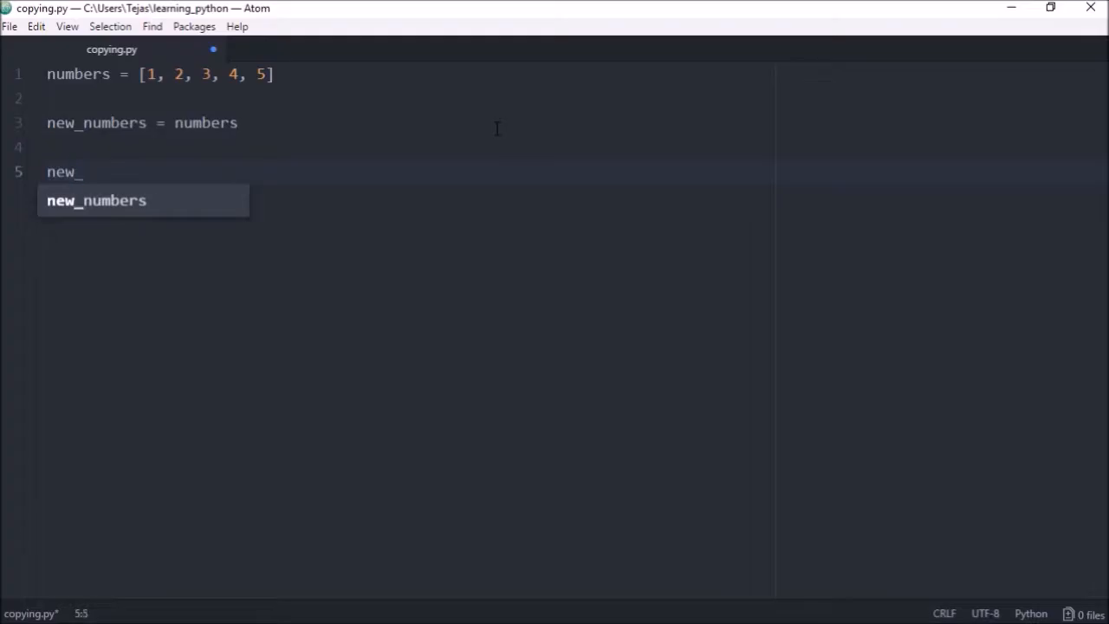
pyautogui.write('numbers[]')
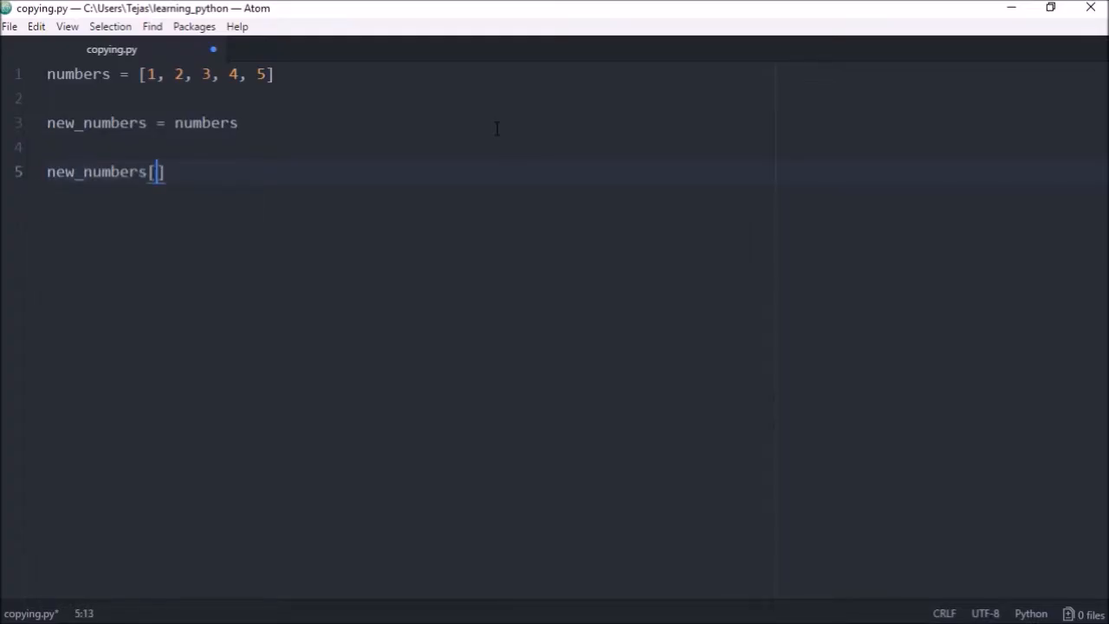
pyautogui.write('0] =')
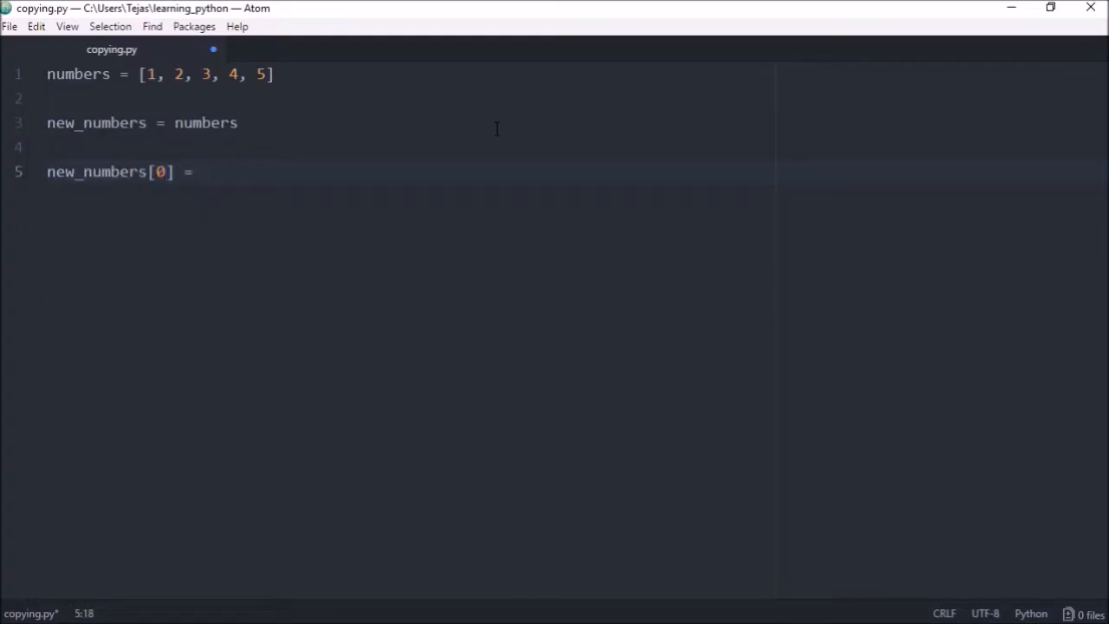
pyautogui.write('9')
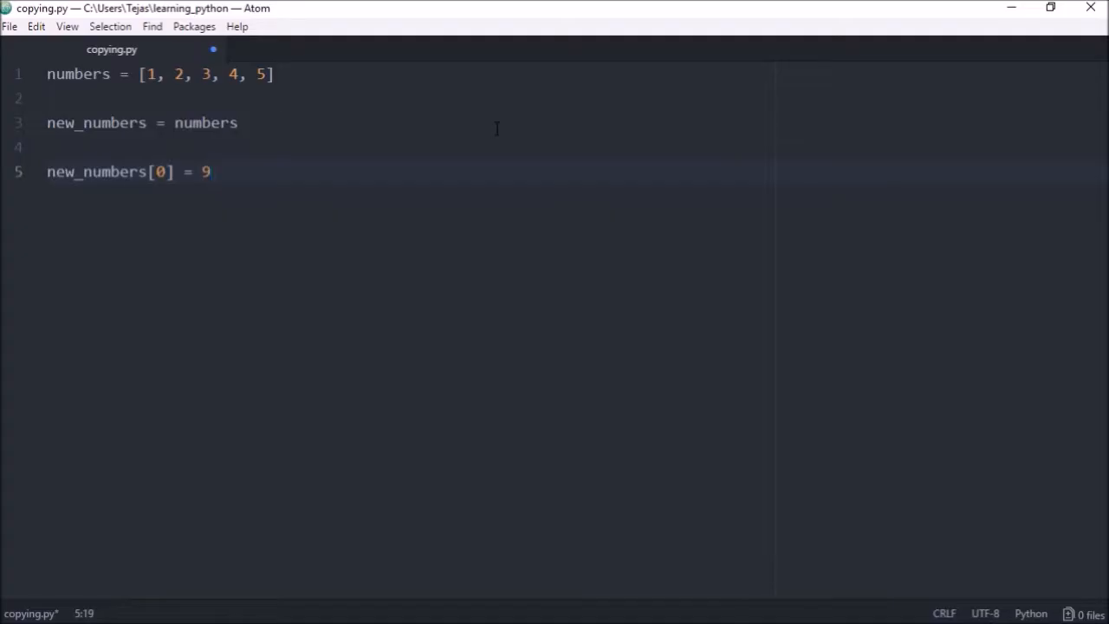
# Step: Add print statements for both lists and their id() values
pyautogui.write("print('ID of numbers:', id(numbers")
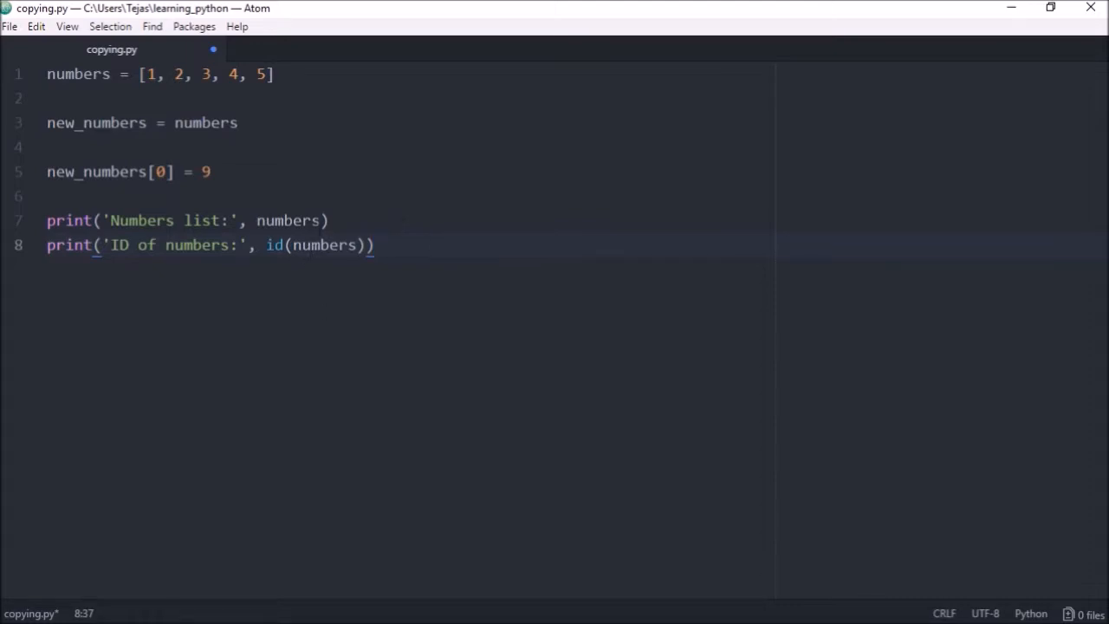
pyautogui.press('Enter')
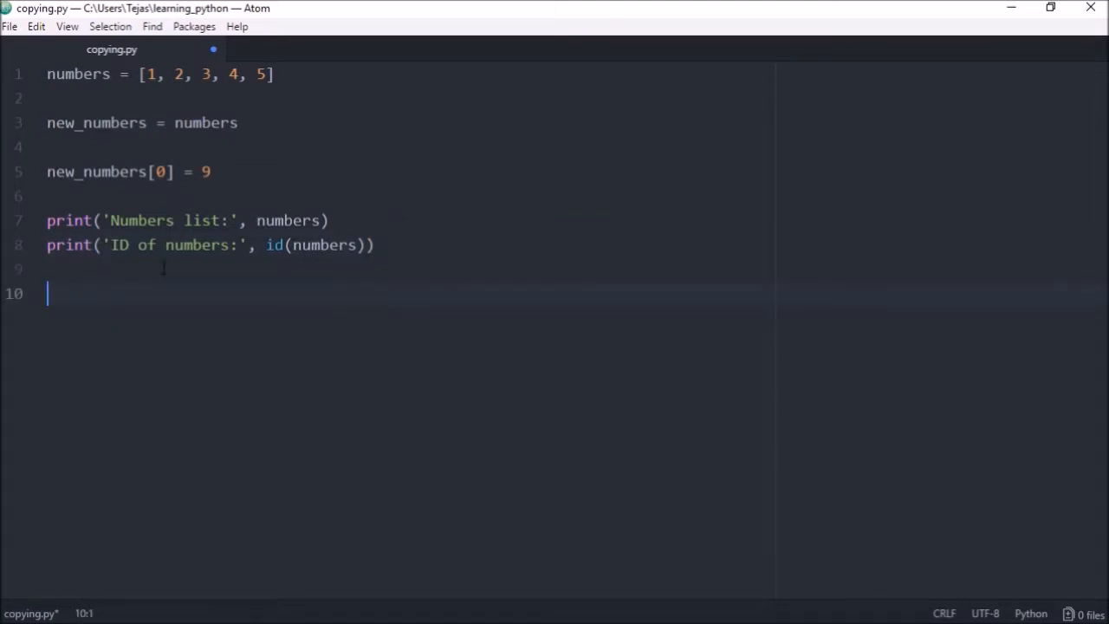
pyautogui.write("print('New numbers:', new_numbers)")
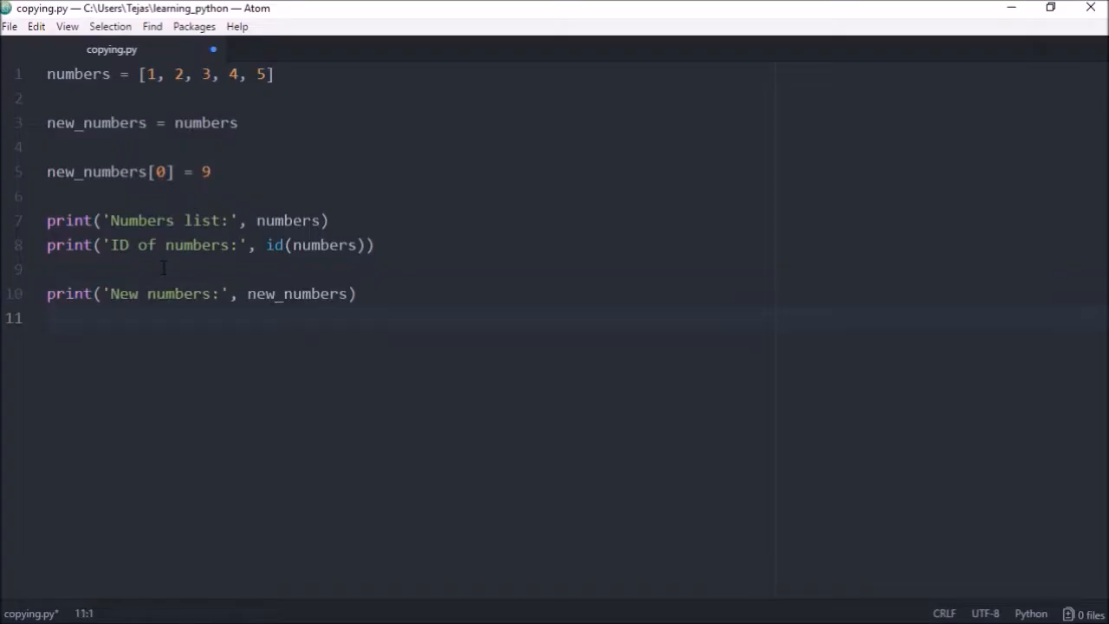
pyautogui.write("print('ID of new numbers:', id(new_numbers))")
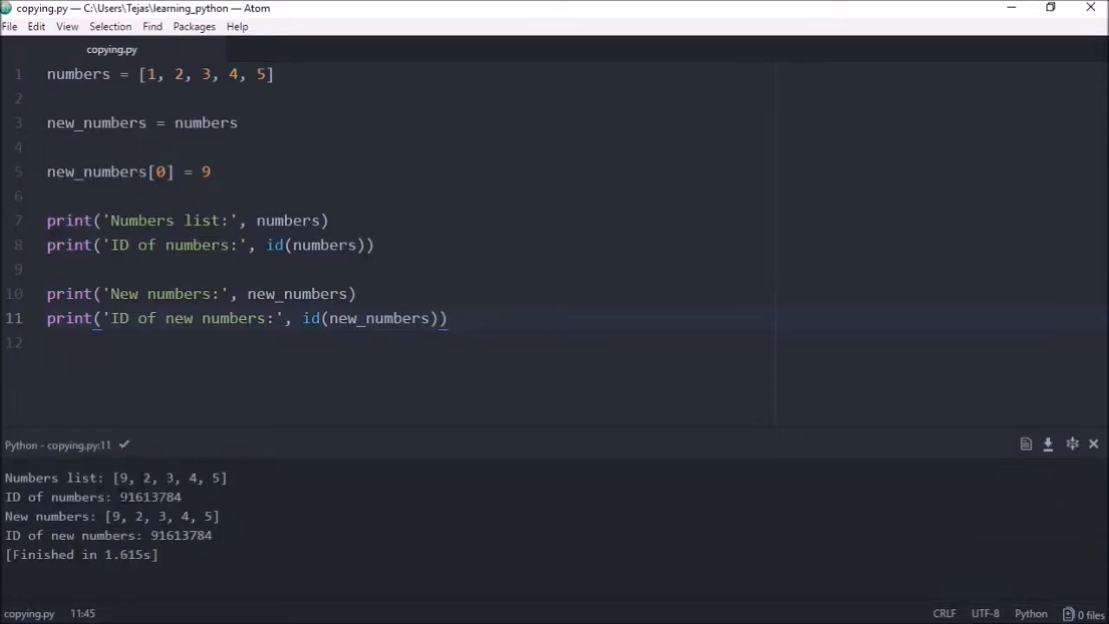
# Step: Inspect the output showing [9, 2, 3, 4, 5] with matching IDs, then clear the editor
pyautogui.doubleClick(181, 534)
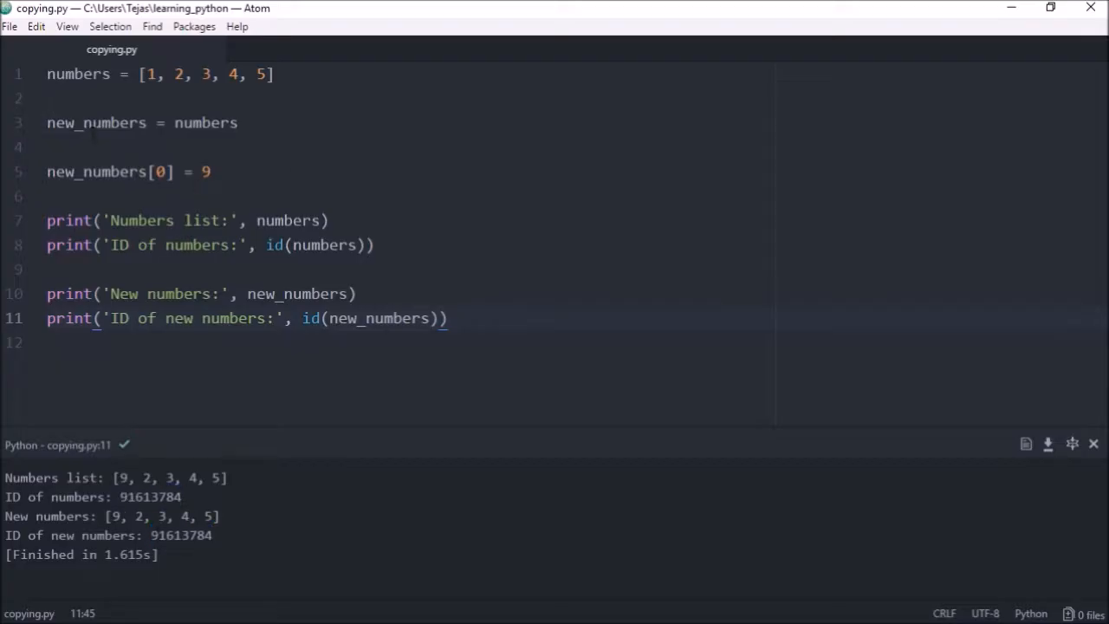
pyautogui.click(149, 122)
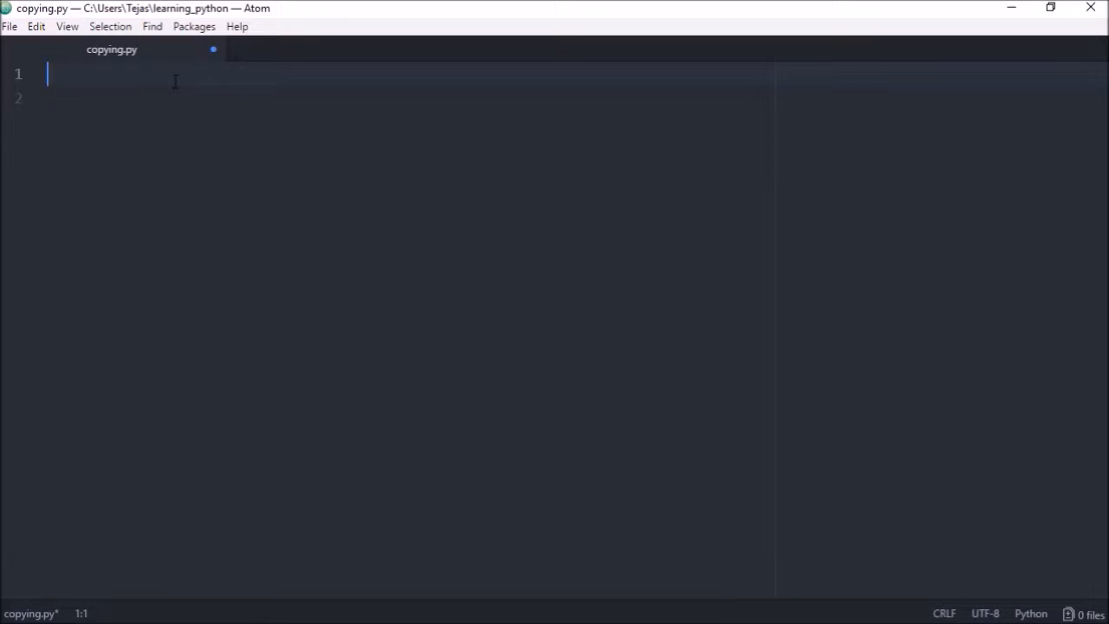
# Step: Import copy and add comment notes for copy.copy (shallow) and copy.deepcopy (deep)
pyautogui.write('import')
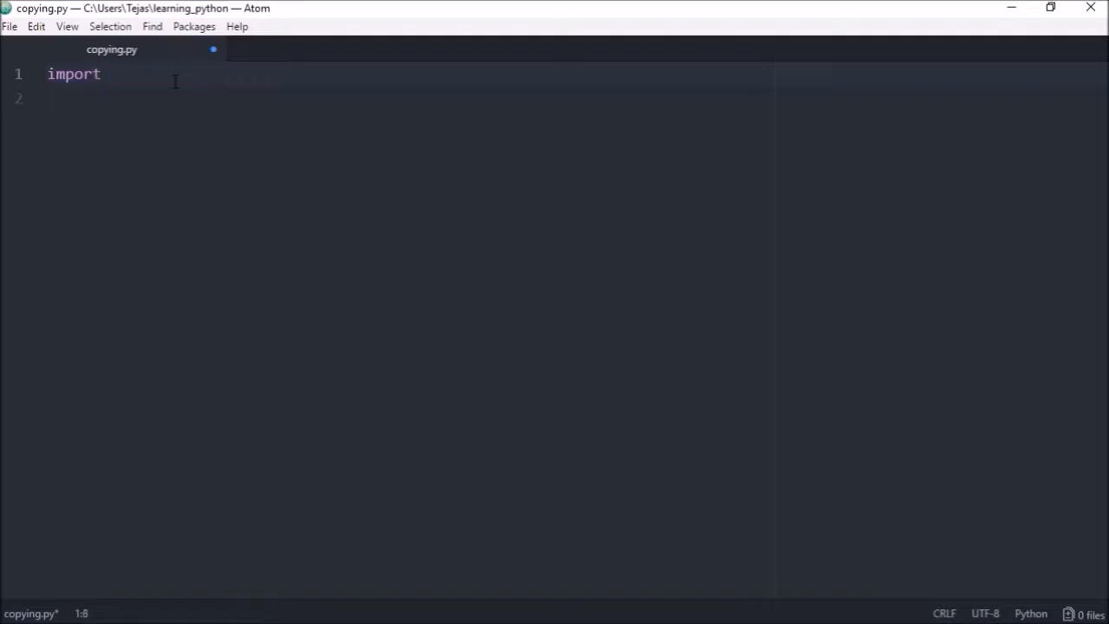
pyautogui.write('copy')
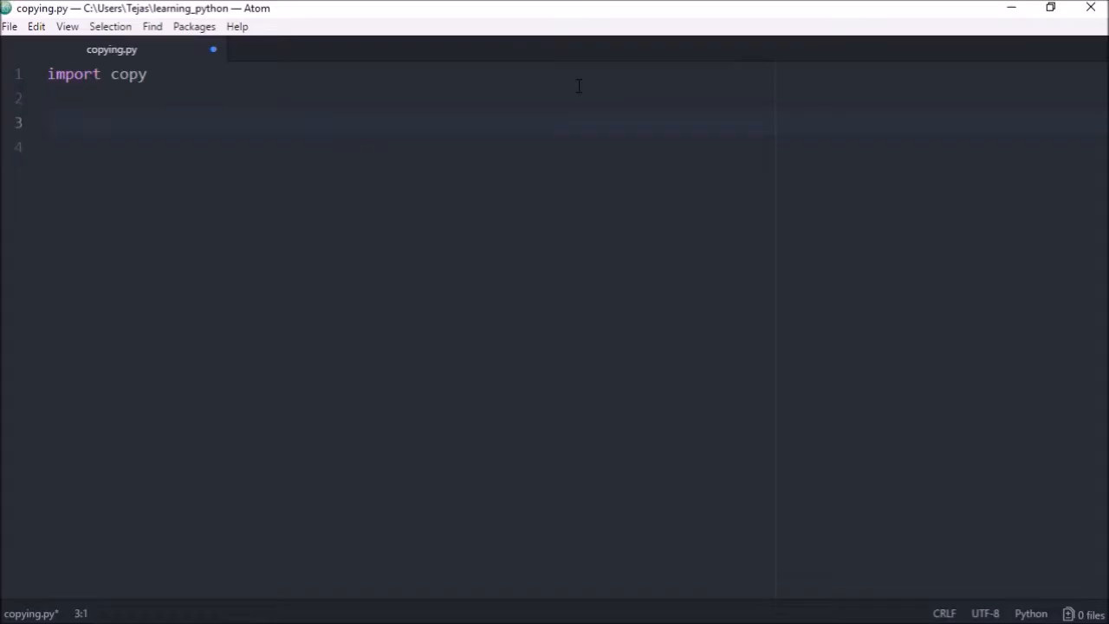
pyautogui.write('copy.copy # shallow copy')
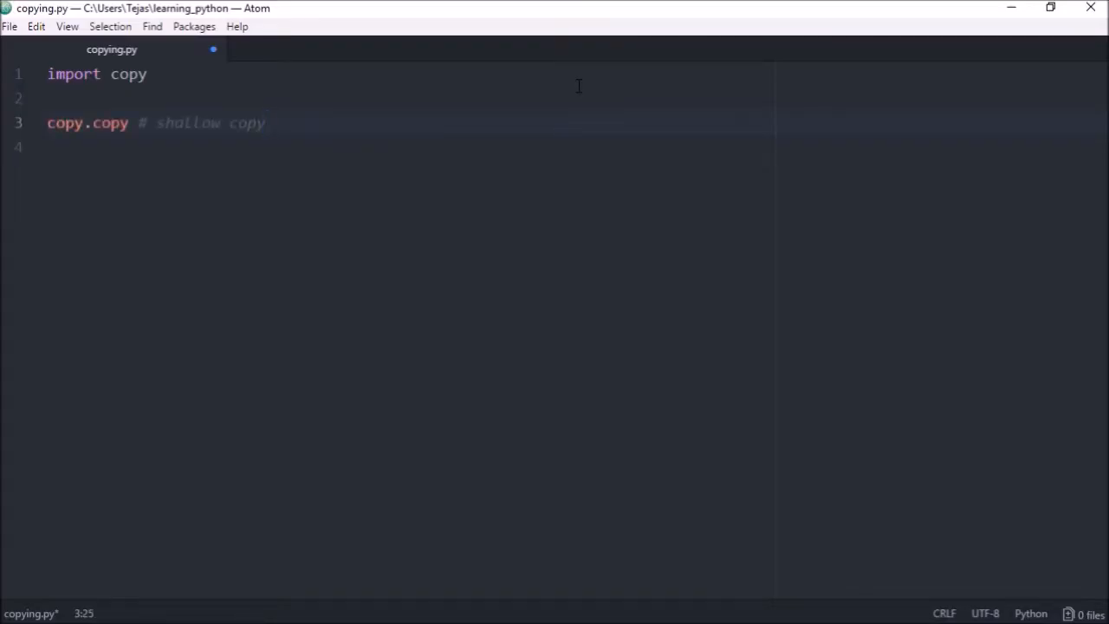
pyautogui.write('copy.deepcopy # deep copy')
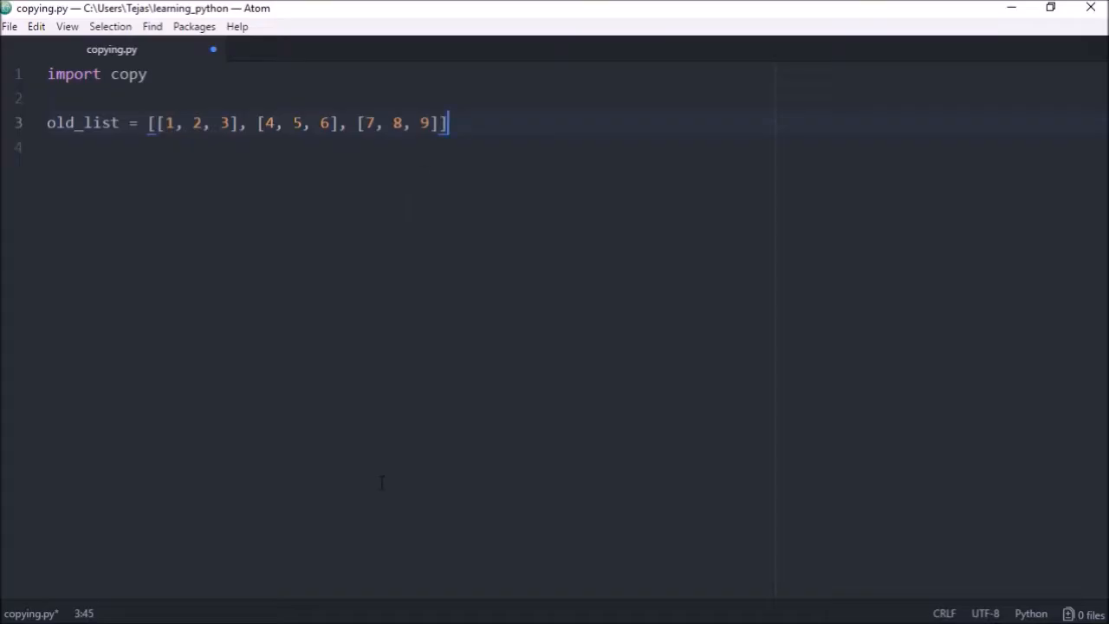
# Step: Write new_list = copy.copy(old_list)
pyautogui.write('new_l')
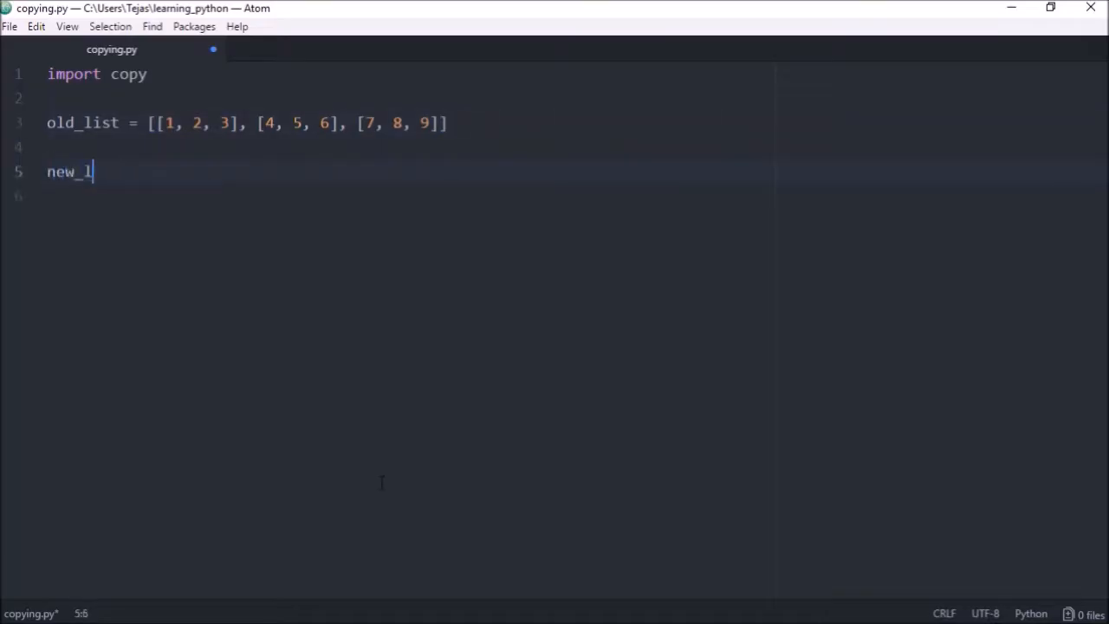
pyautogui.write('ist =')
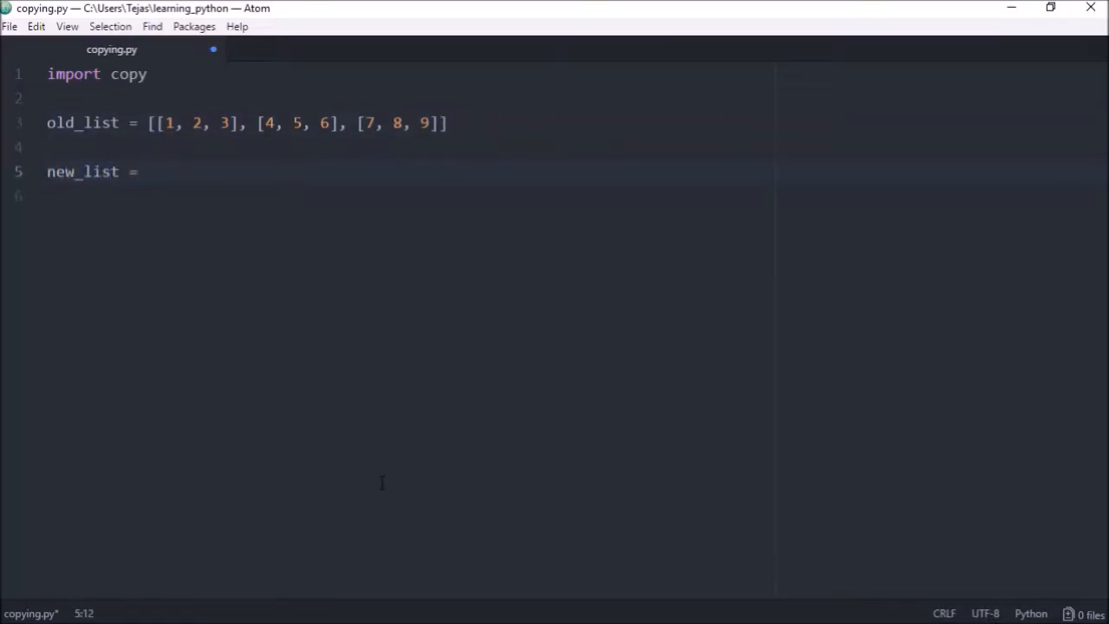
pyautogui.write('copy.copy(')
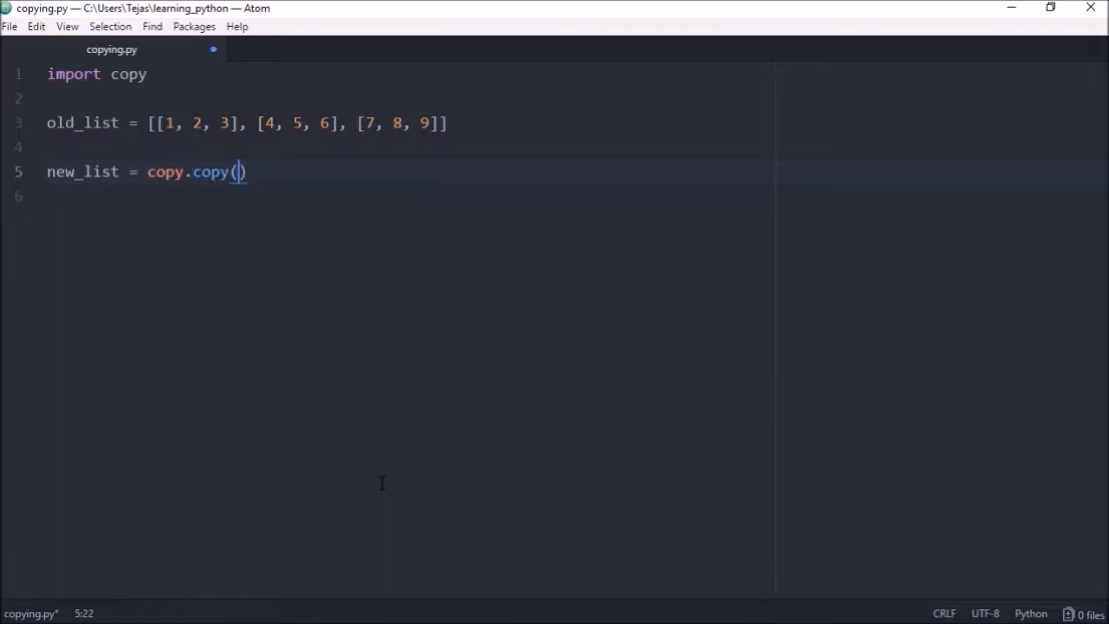
pyautogui.write('old')
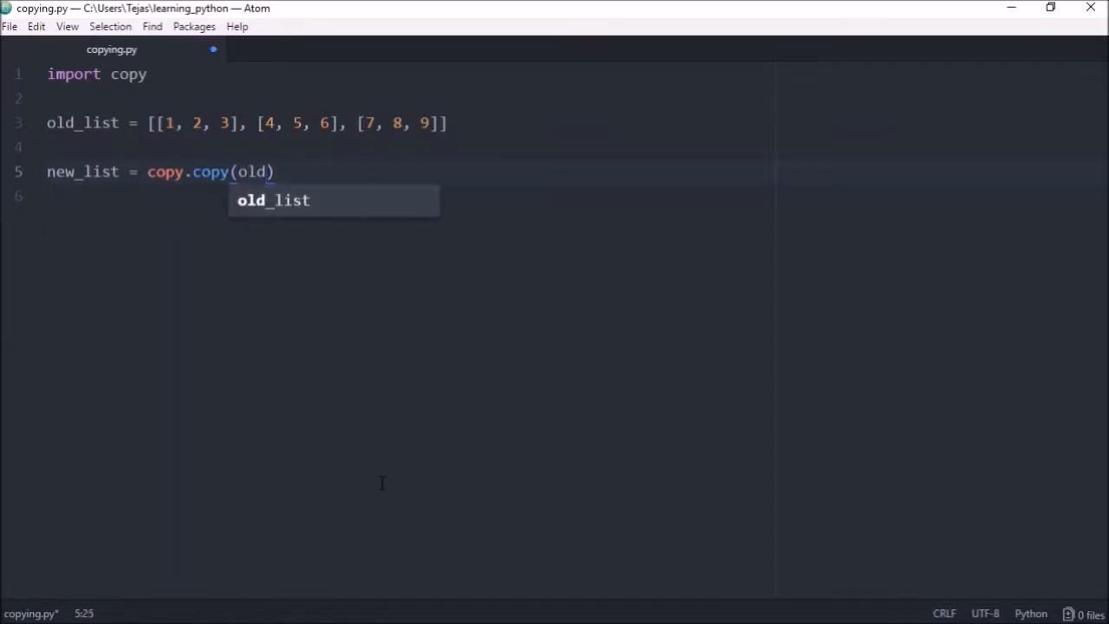
pyautogui.press('enter')
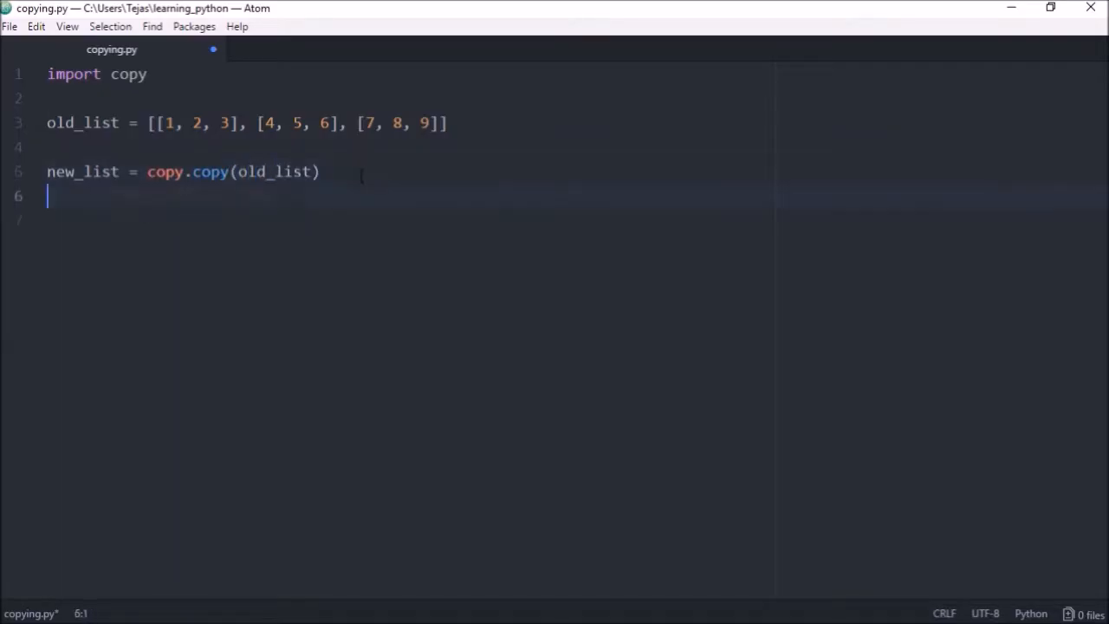
# Step: Set new_list[0] = ['a','b','c'], print the old list, and run the script
pyautogui.write('new_lis')
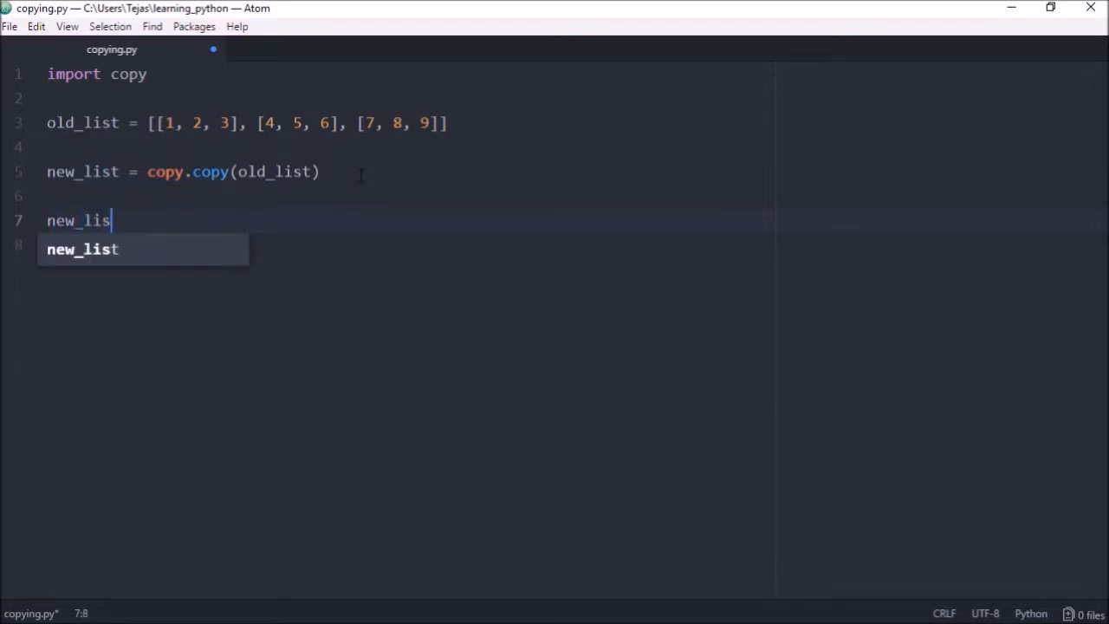
pyautogui.write('t[0]')
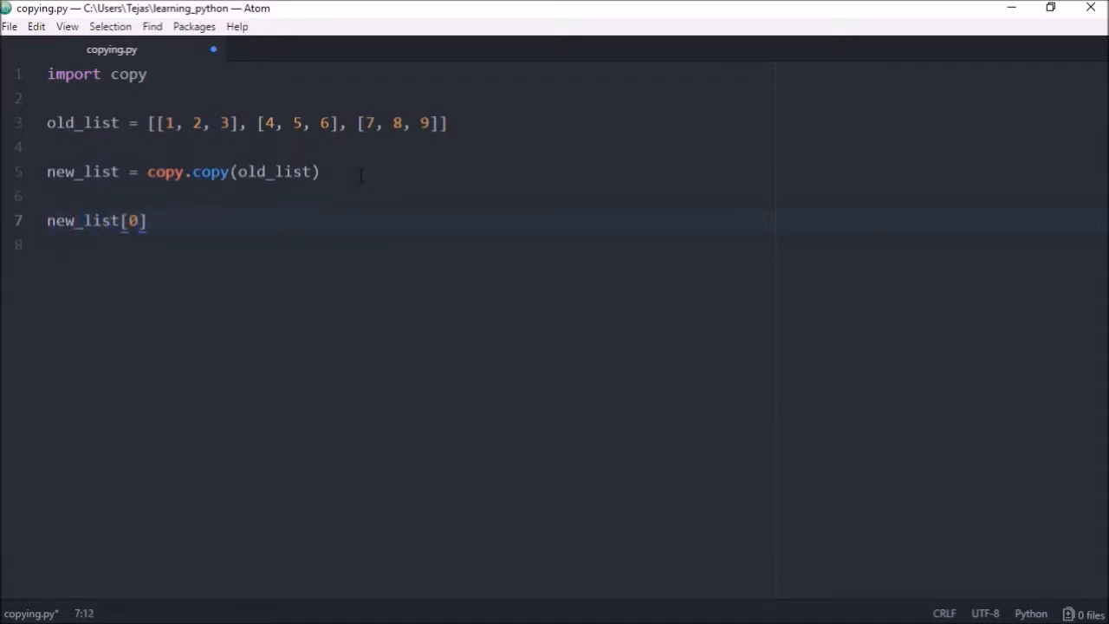
pyautogui.write('=')
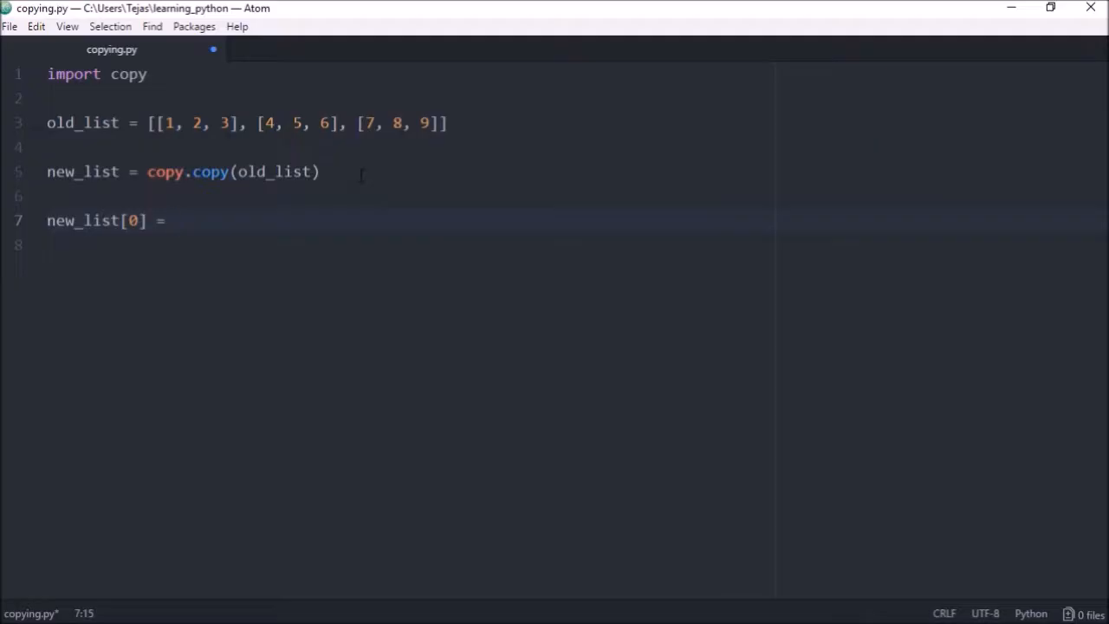
pyautogui.write("['a','b','c']")
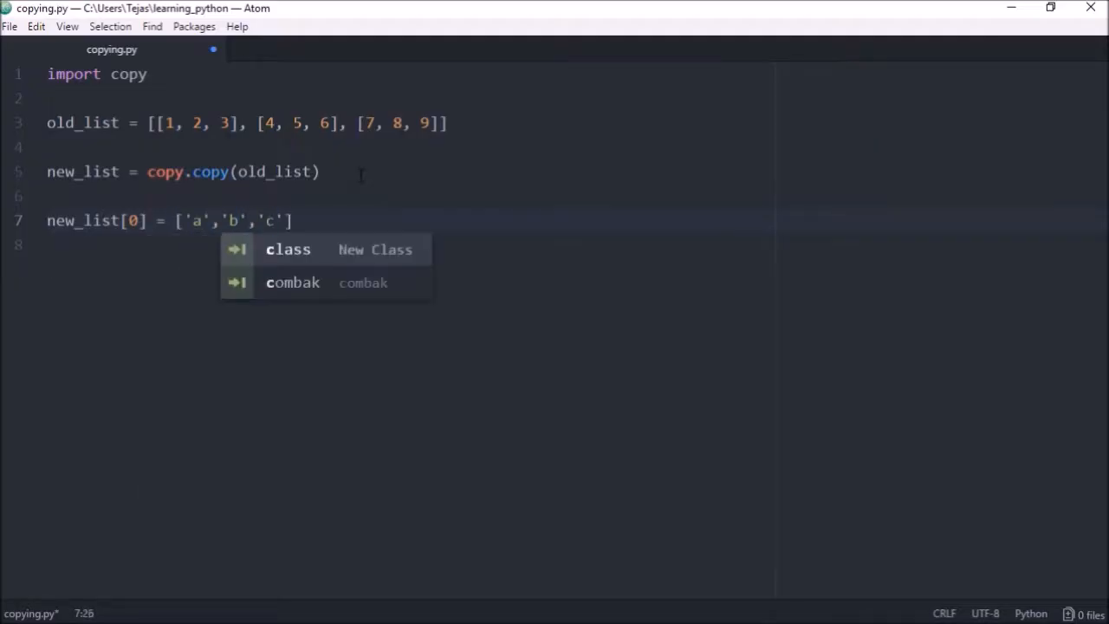
pyautogui.write('print("Old list:", old_list)')
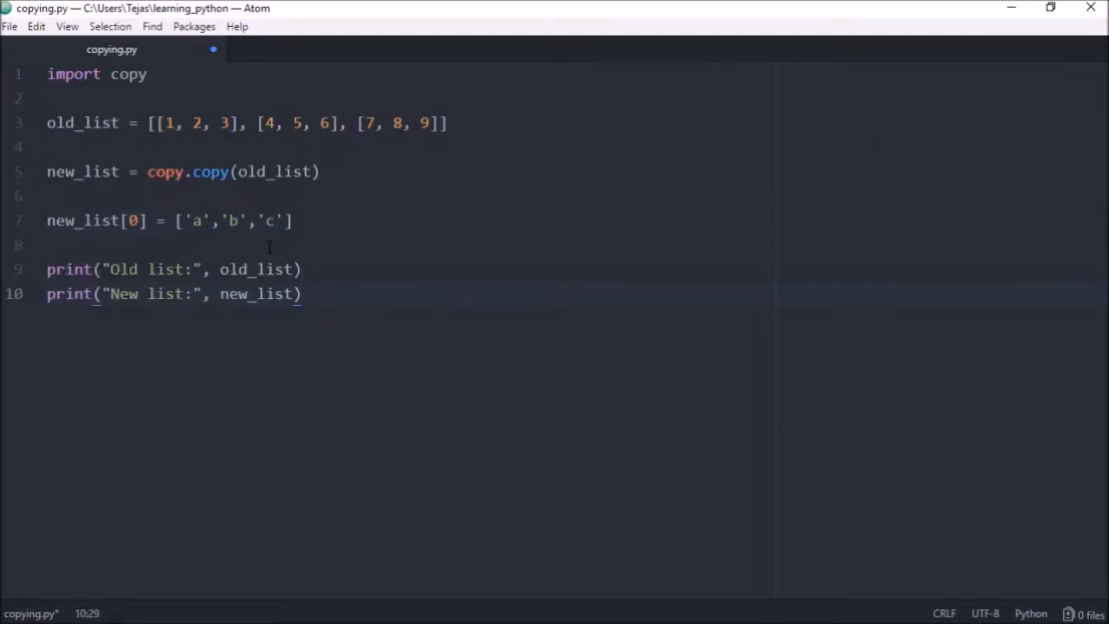
pyautogui.press('f5')
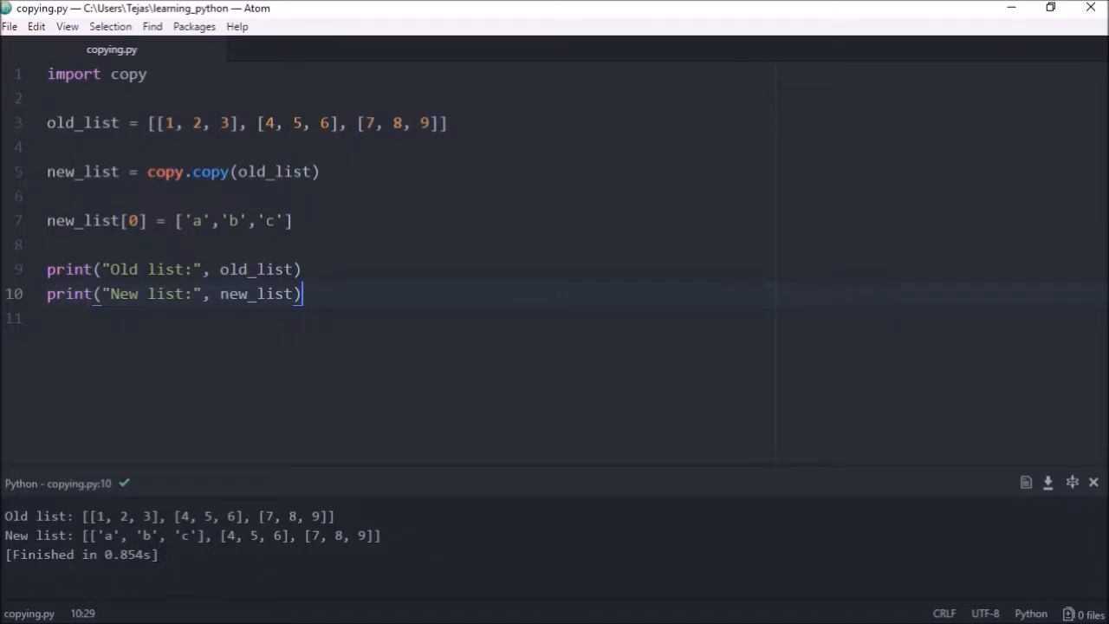
# Step: Highlight the intact old list and the copy's replaced ['a', 'b', 'c'] sublist in the output
pyautogui.doubleClick(106, 536)
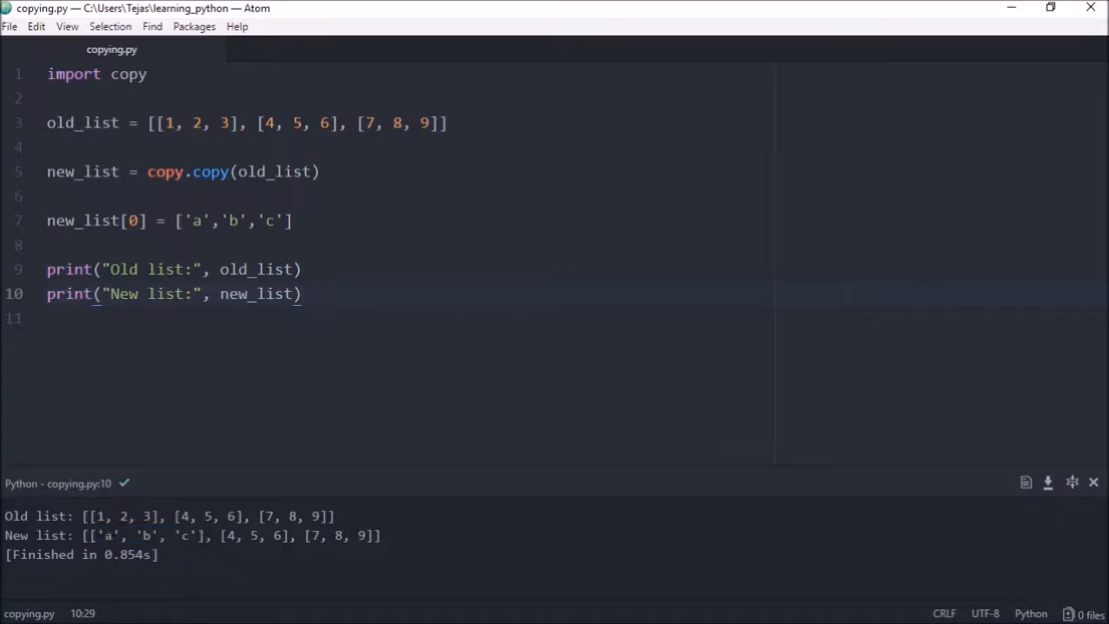
pyautogui.doubleClick(121, 516)
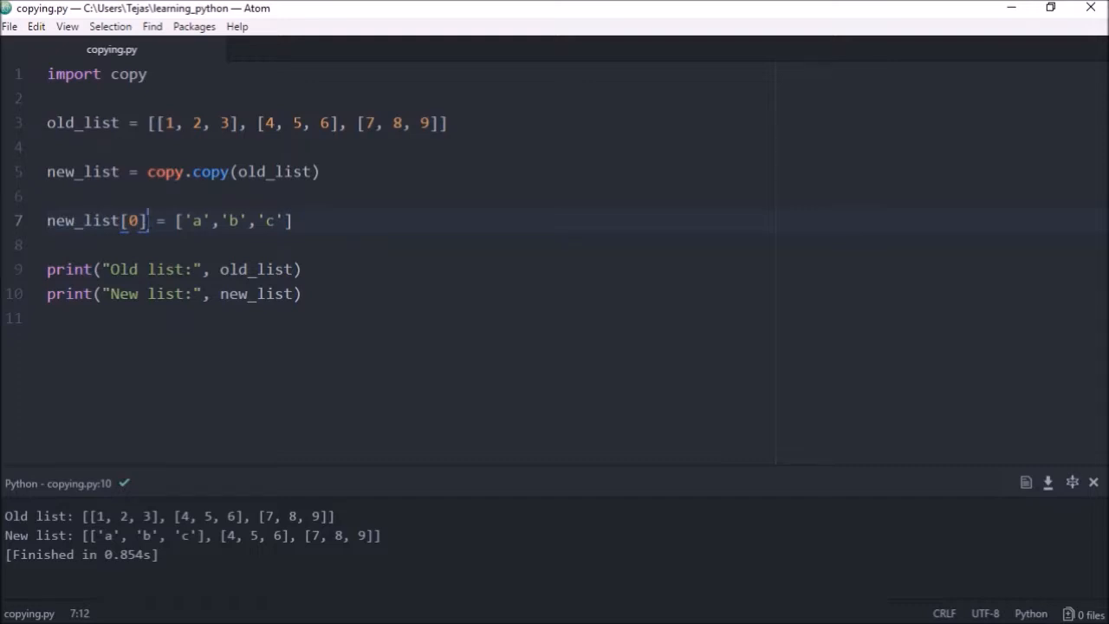
# Step: Change the assignment to new_list[0][2] = 'c' and confirm both lists changed in the output
pyautogui.write('[]')
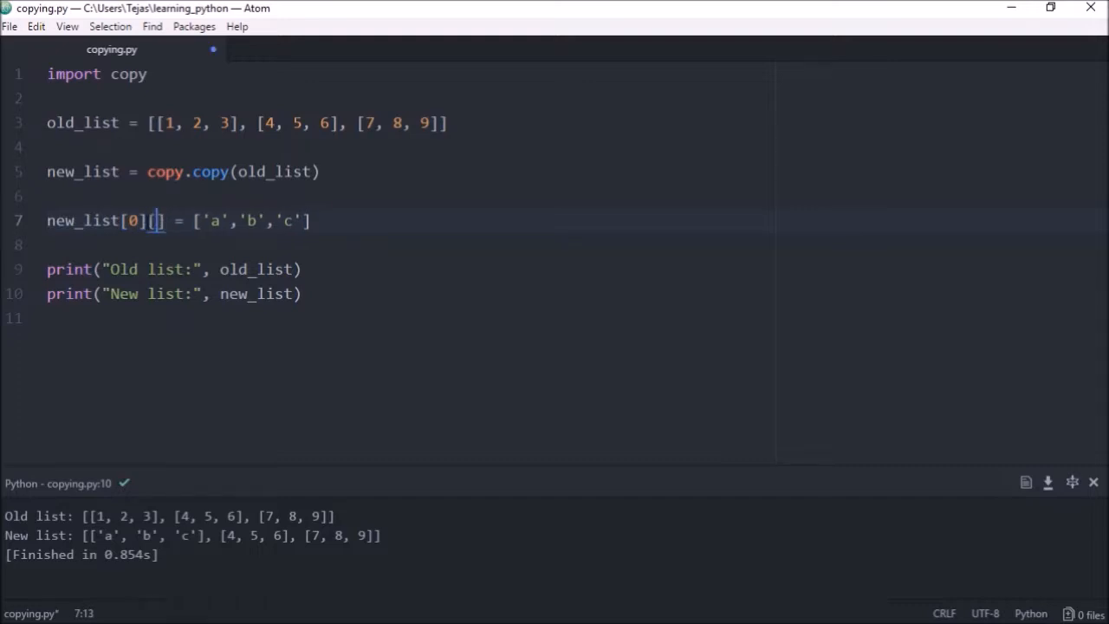
pyautogui.write('2')
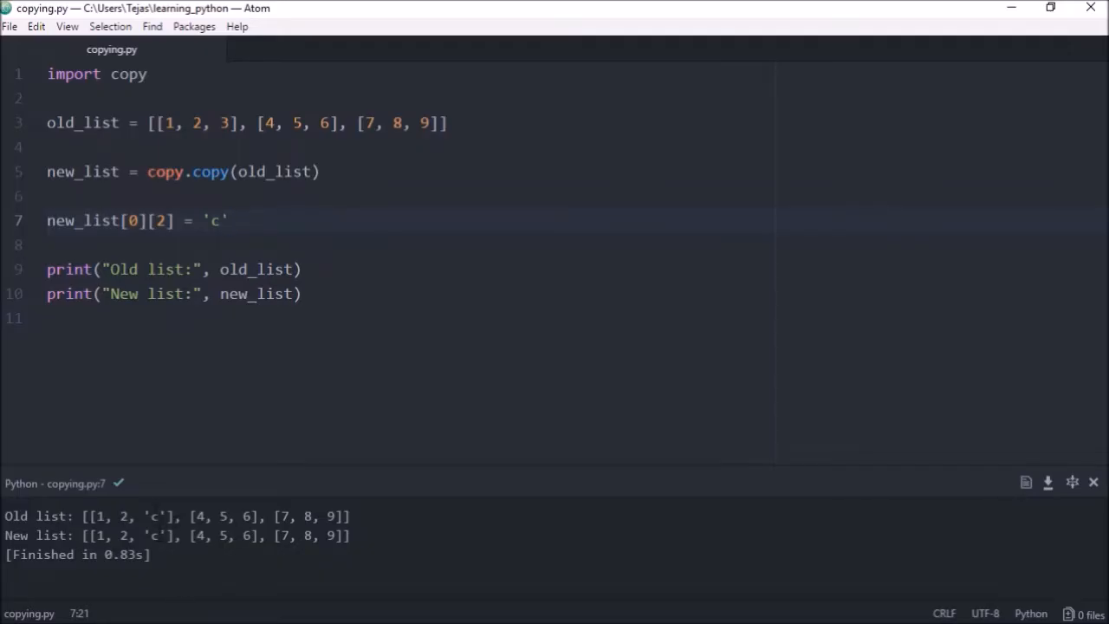
pyautogui.doubleClick(153, 516)
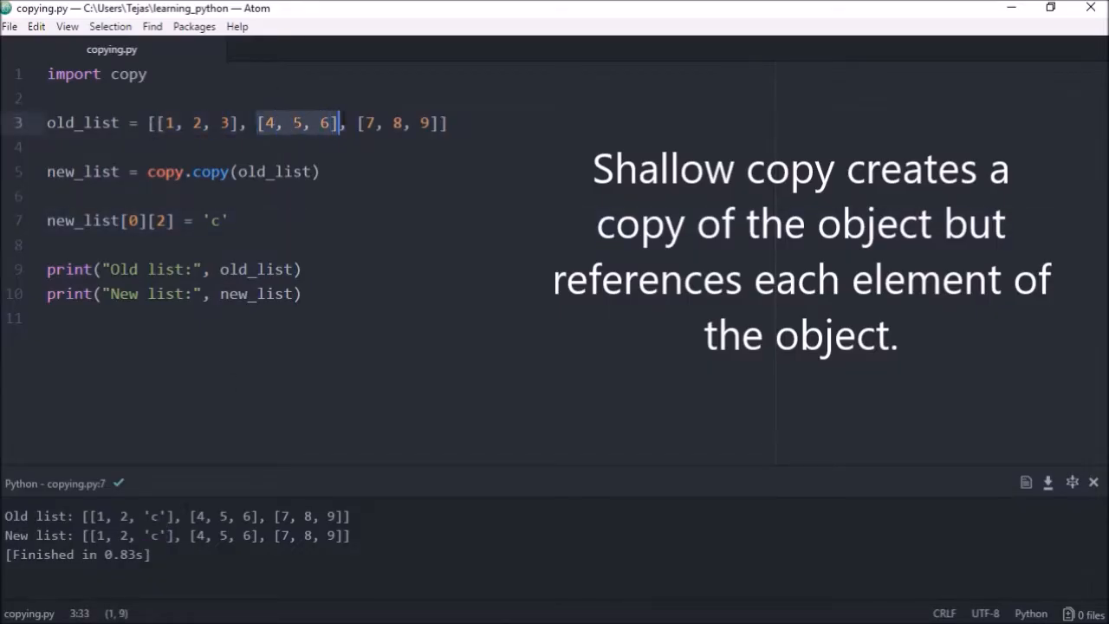
pyautogui.click(48, 146)
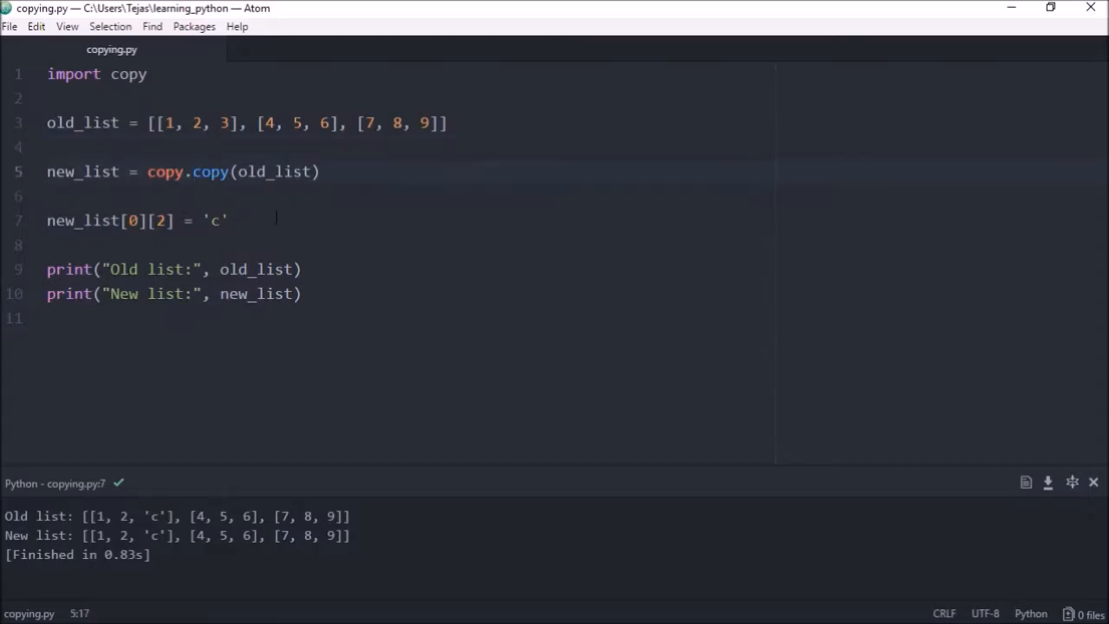
# Step: Change copy.copy to copy.deepcopy and highlight the unchanged 3 in old_list's output
pyautogui.write('deep')
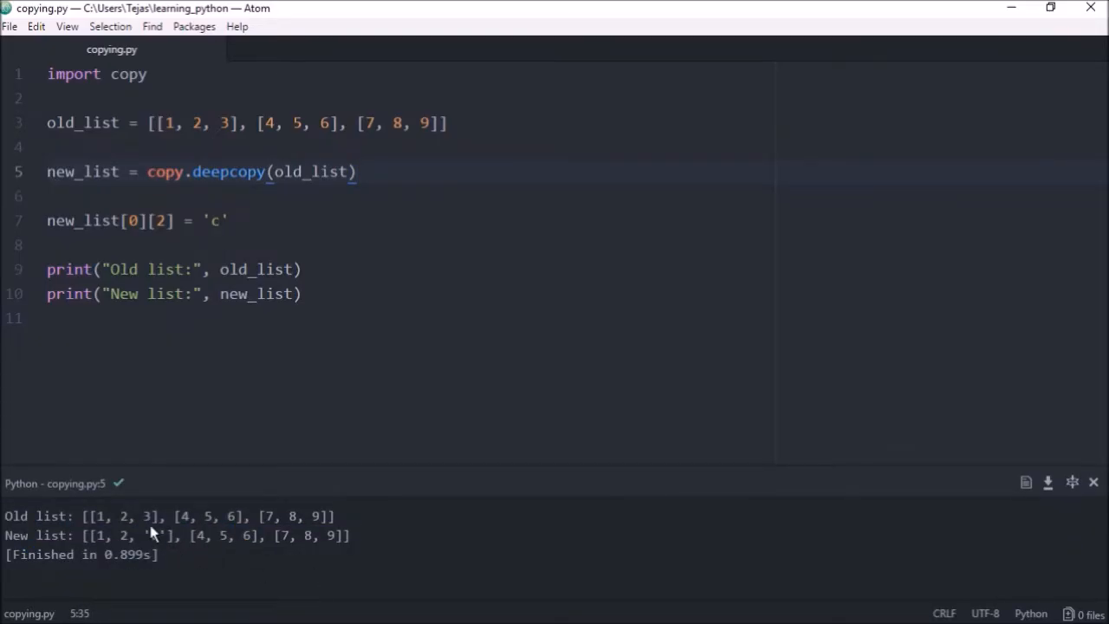
pyautogui.doubleClick(146, 516)
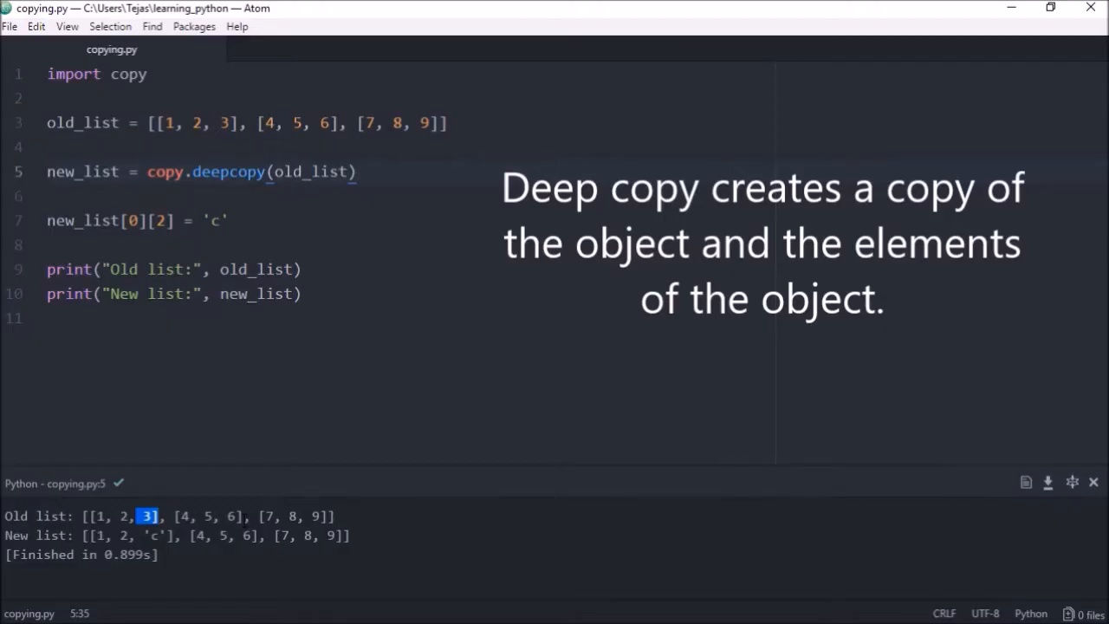
pyautogui.doubleClick(228, 172)
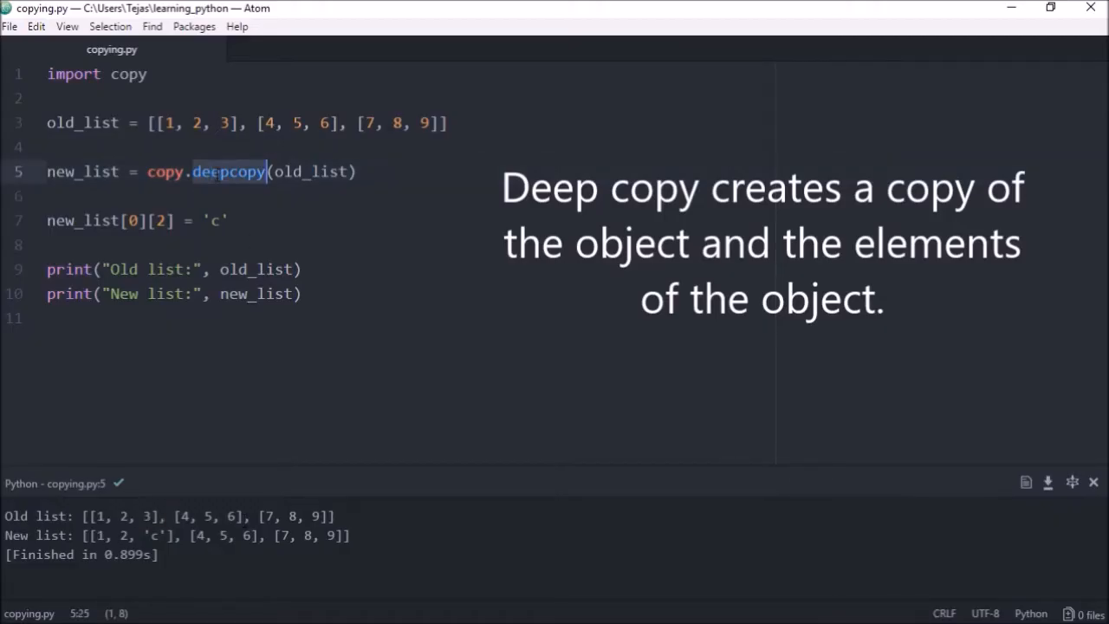